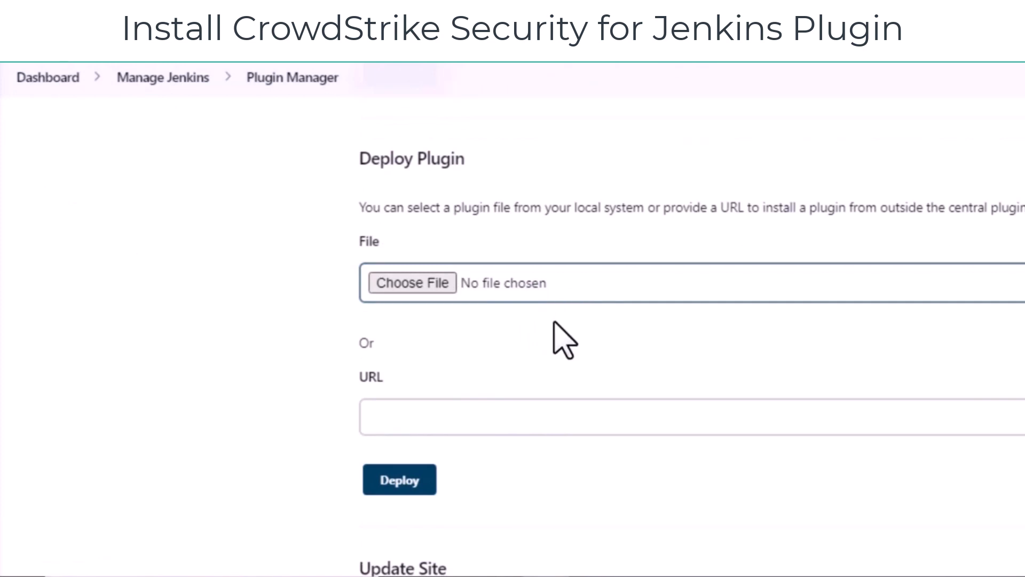
Upload crowdstrike-security-plugin.hpi from Downloads and deploy it as a Jenkins plugin.
left_click(411, 282)
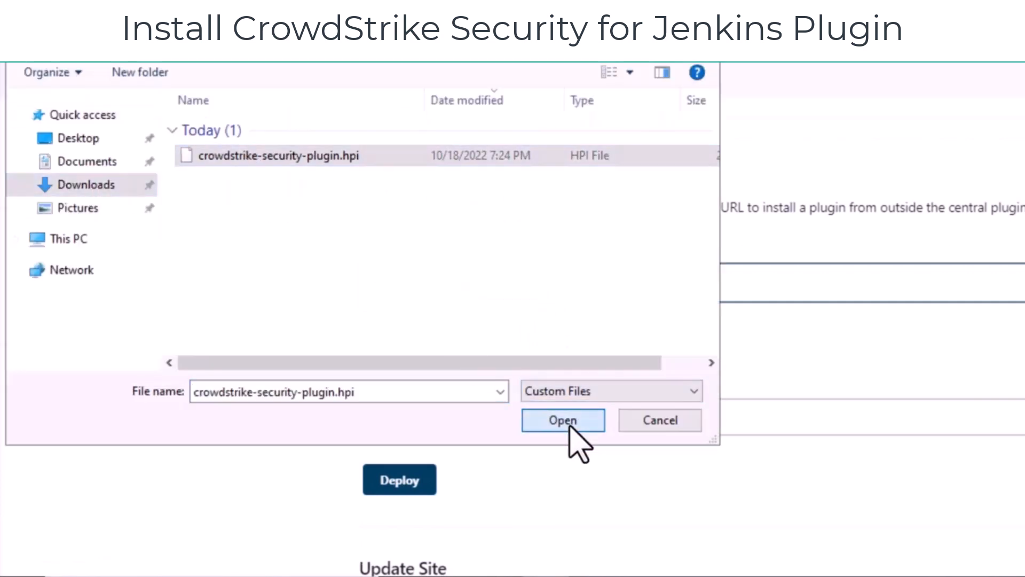
left_click(563, 420)
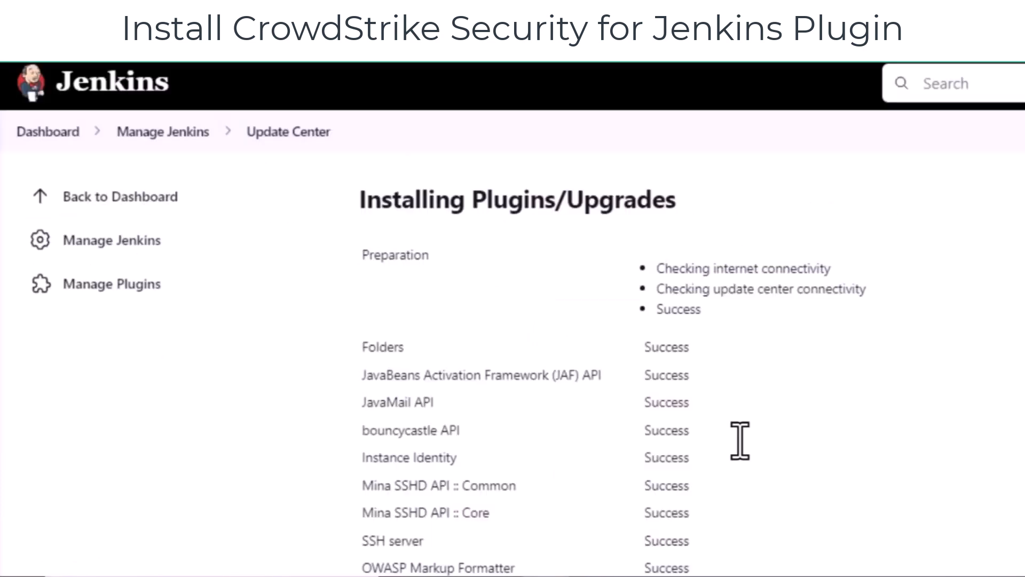
scroll("down", 3)
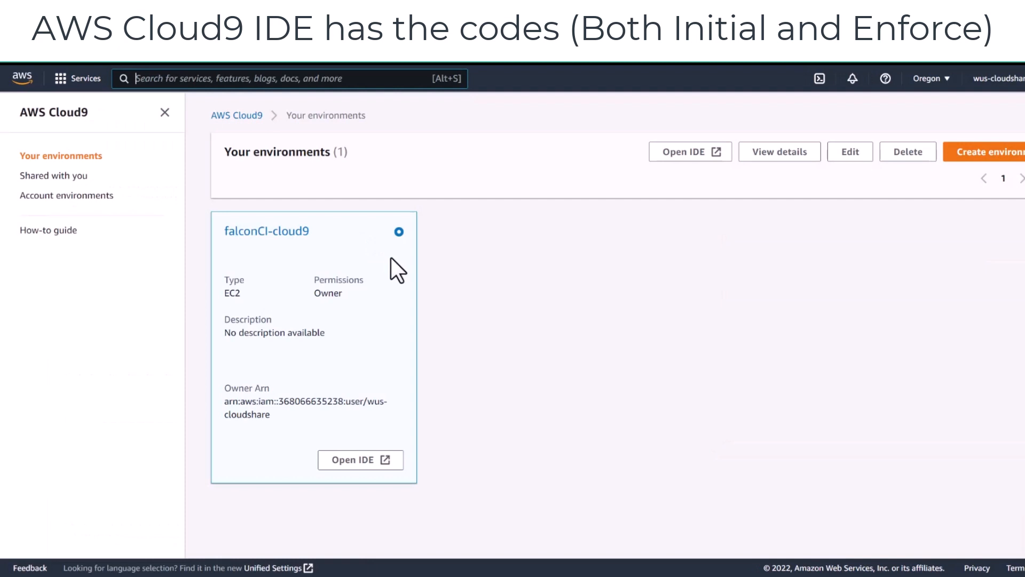
Enter the falconCI-cloud9 IDE and bring up the InitialJenkinsPipeline script from eny4ia04-repo.
left_click(360, 460)
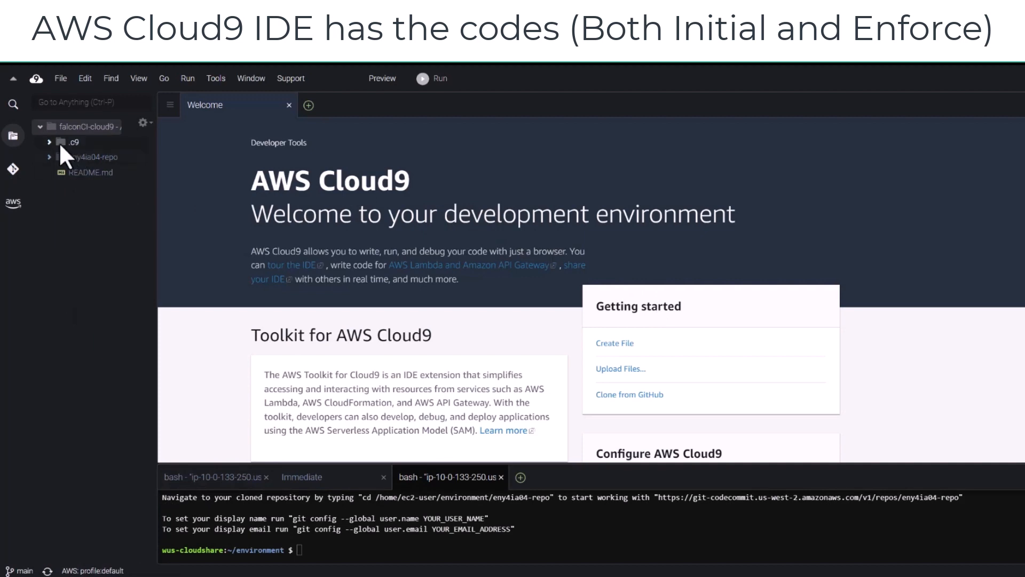
left_click(92, 156)
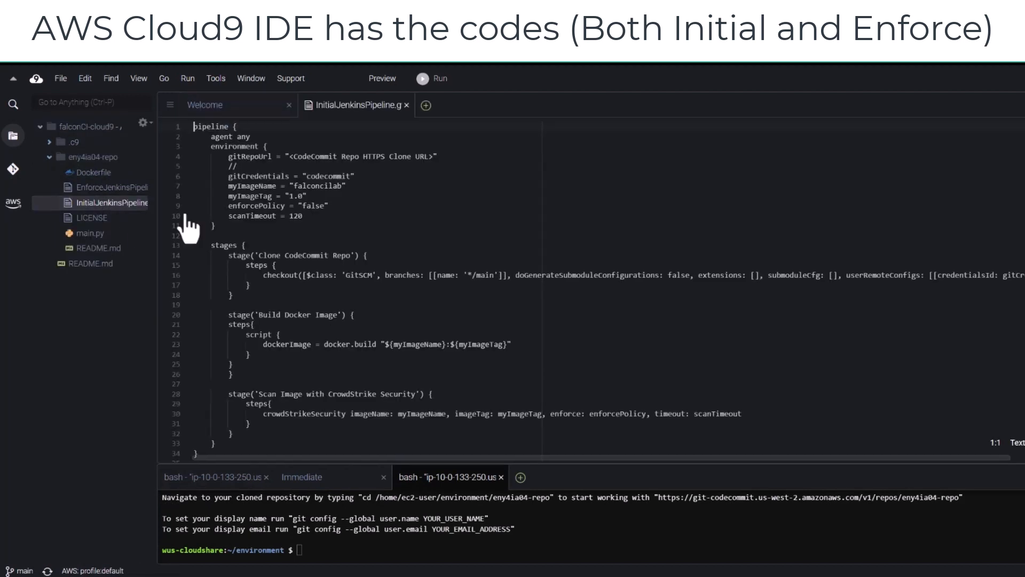
scroll("down", 3)
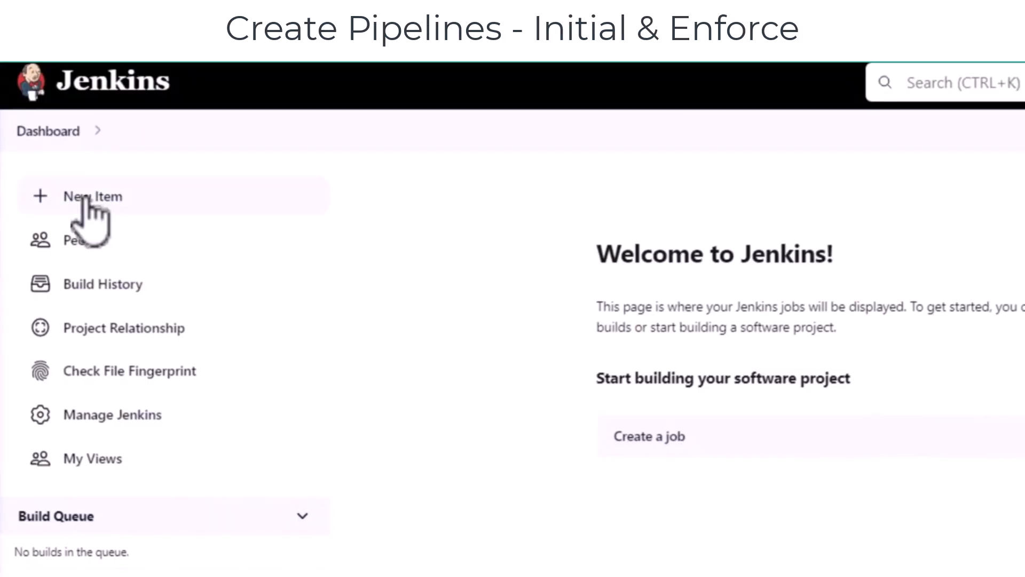
Create pipeline job InitialJenkinsPipeline with the Cloud9 clone/build/scan script, sandbox off, and save it.
left_click(93, 196)
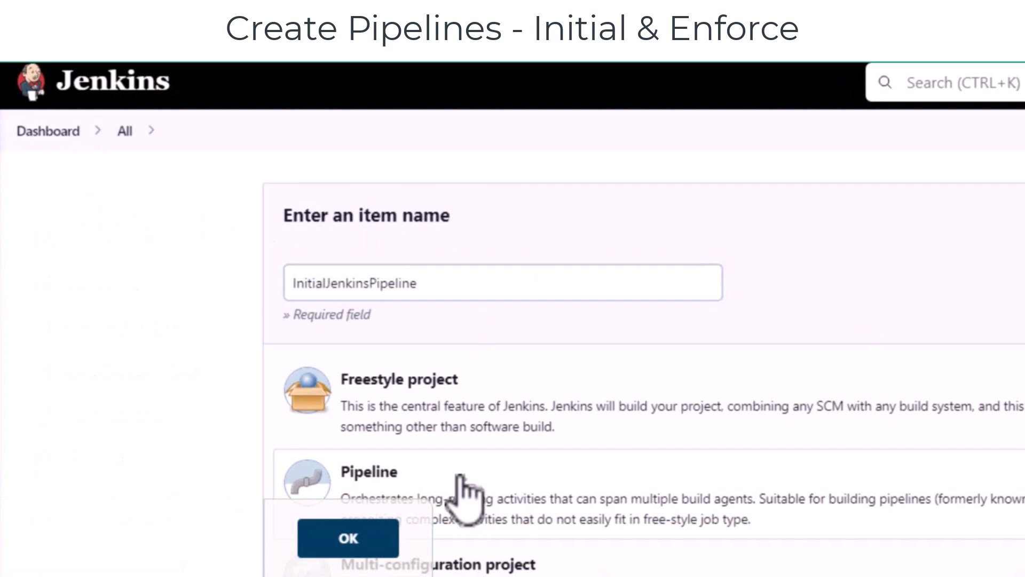
left_click(347, 538)
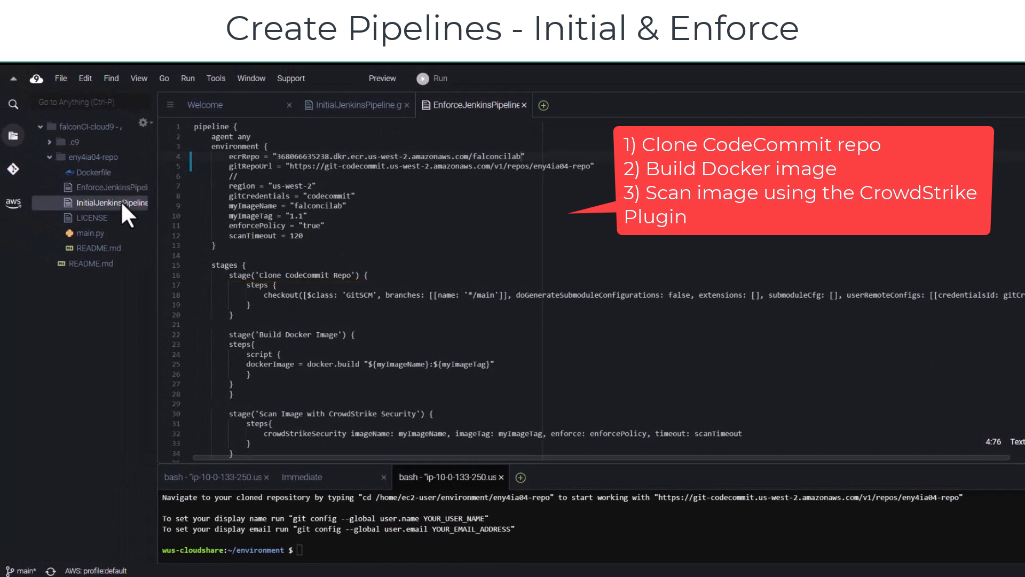
left_click(357, 105)
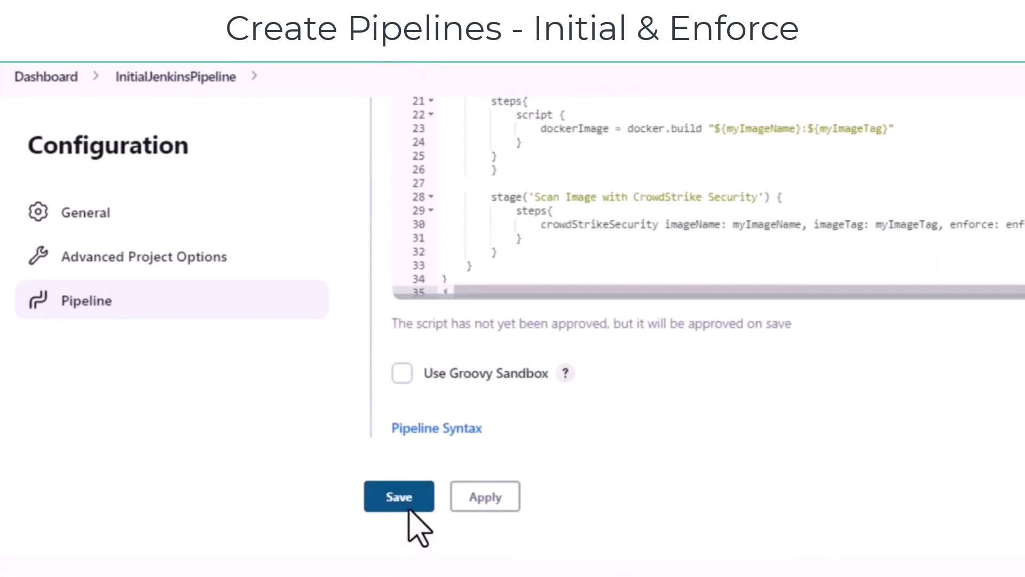
left_click(399, 497)
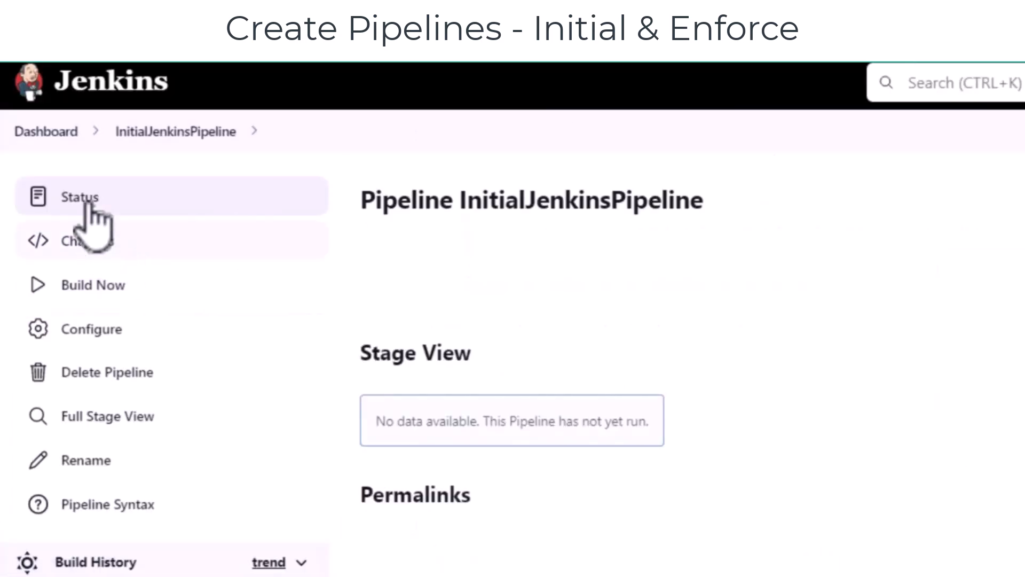
Create pipeline job EnforceJenkinsPipeline with the push-to-ECR script, sandbox off, save, and return to the dashboard.
left_click(46, 131)
type("EnforceJenkinsPipeline")
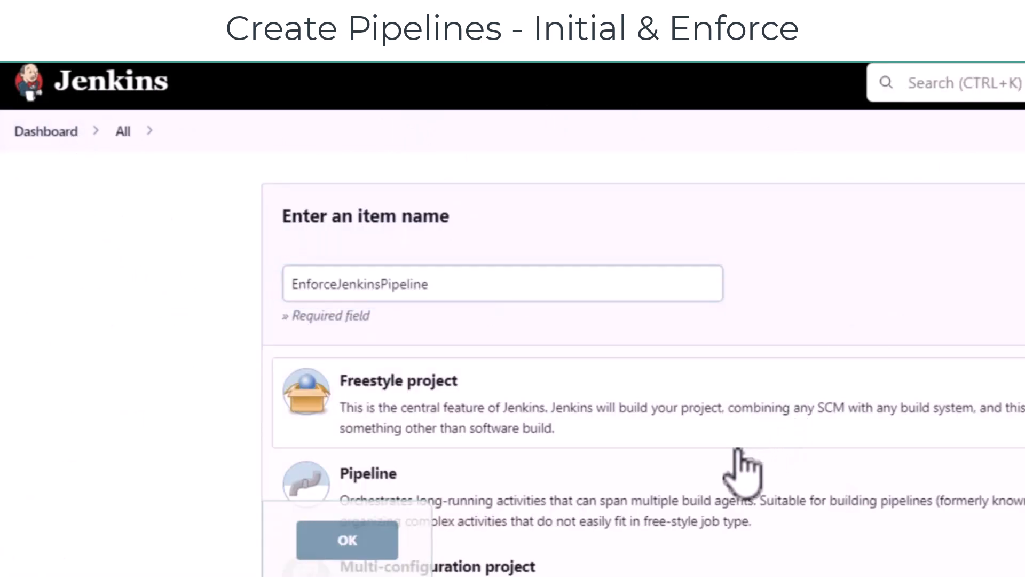
left_click(366, 473)
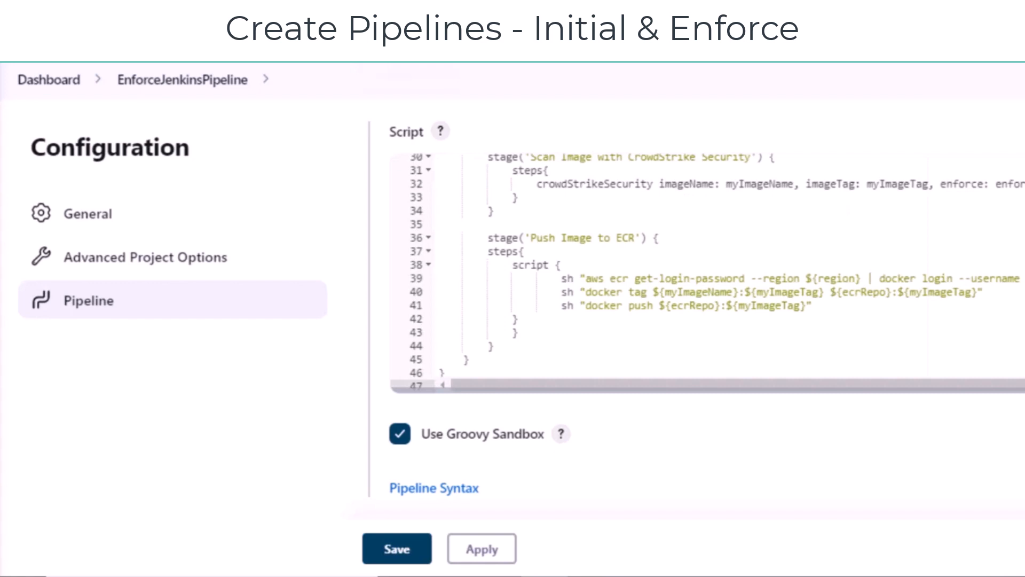
left_click(399, 433)
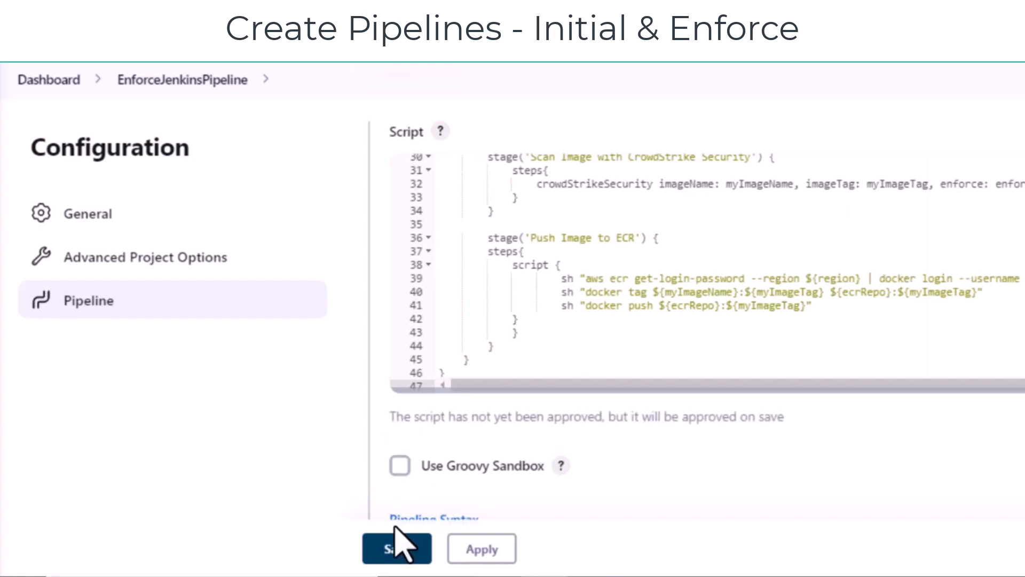
left_click(396, 547)
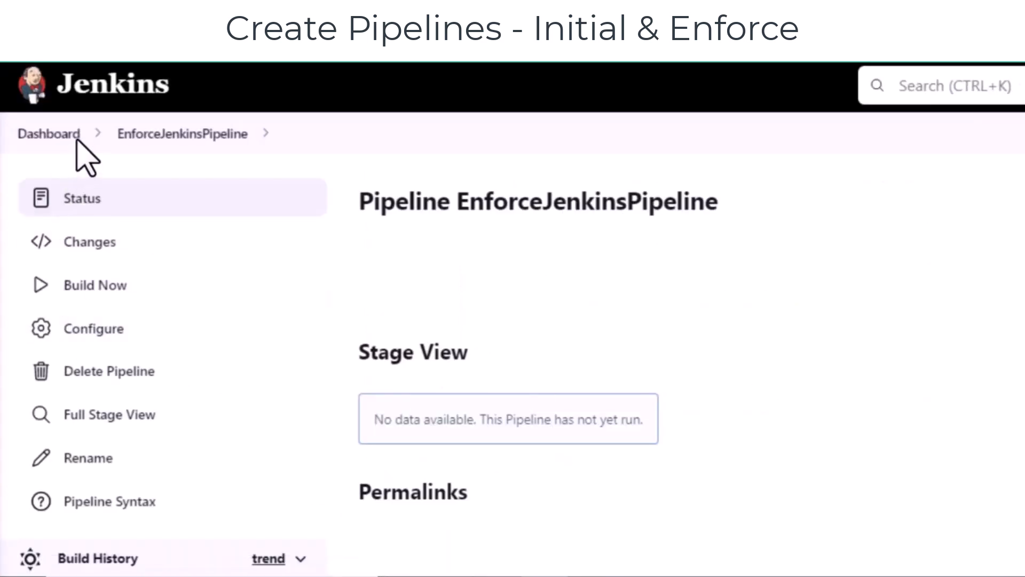
left_click(48, 134)
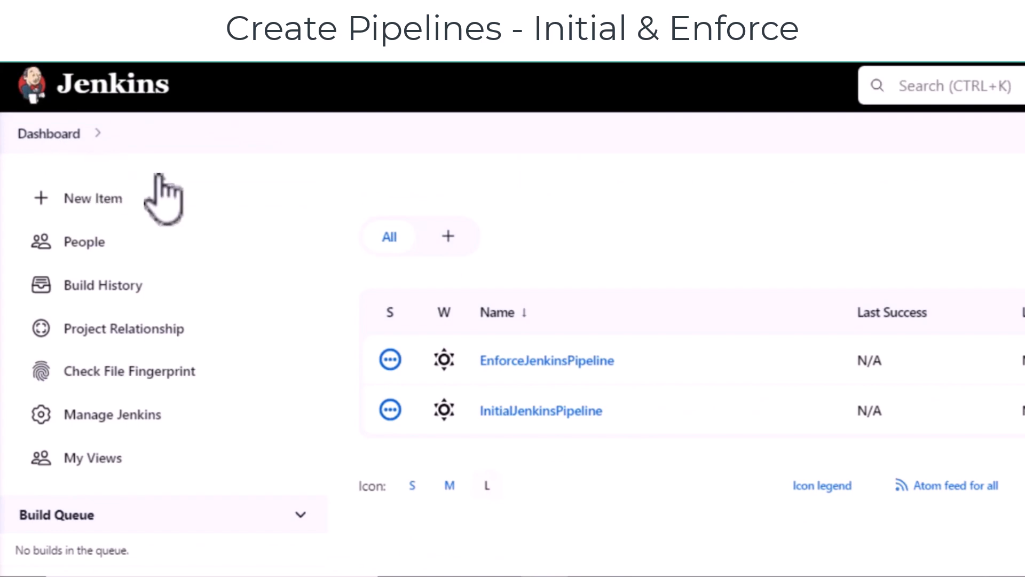
mouse_move(549, 376)
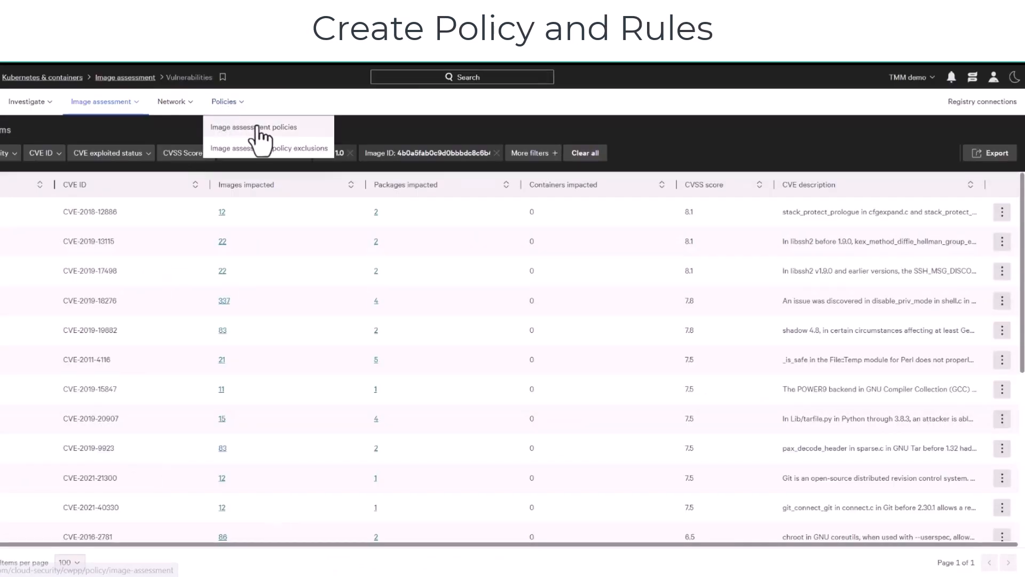
Create a new image assessment policy named 'Jenkins Integration Lab'.
left_click(253, 127)
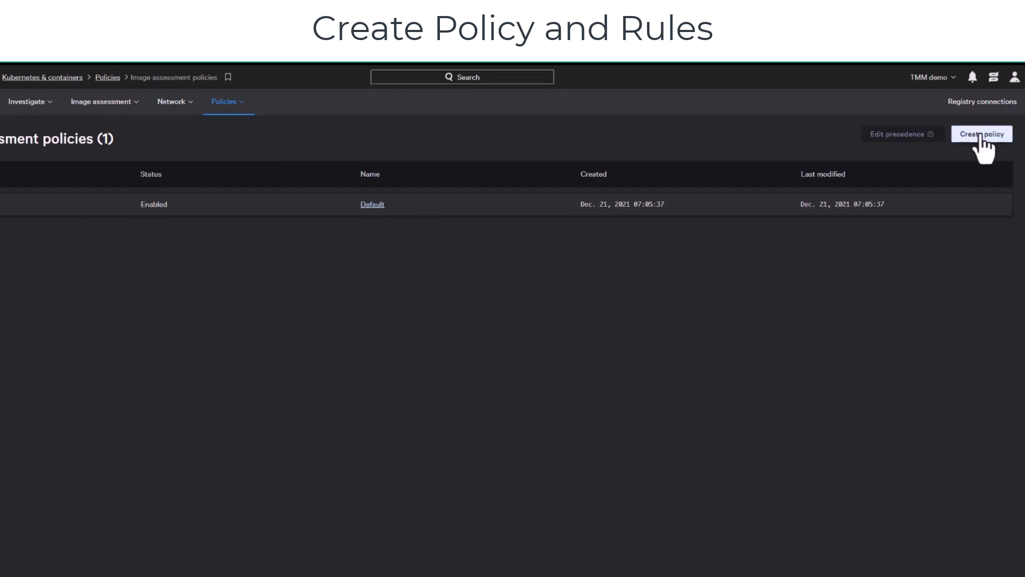
left_click(980, 135)
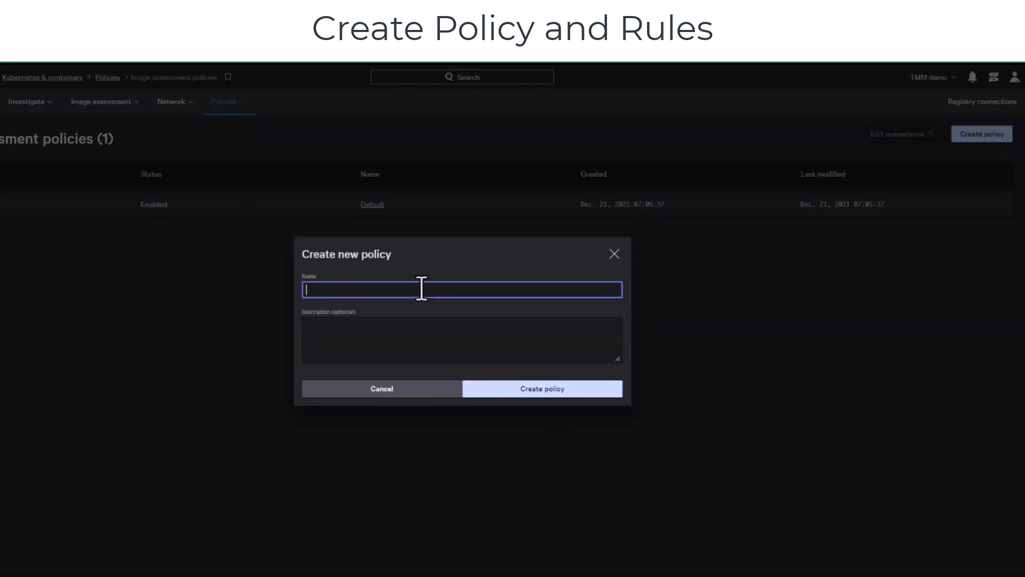
type("Jenkins Integration Lab")
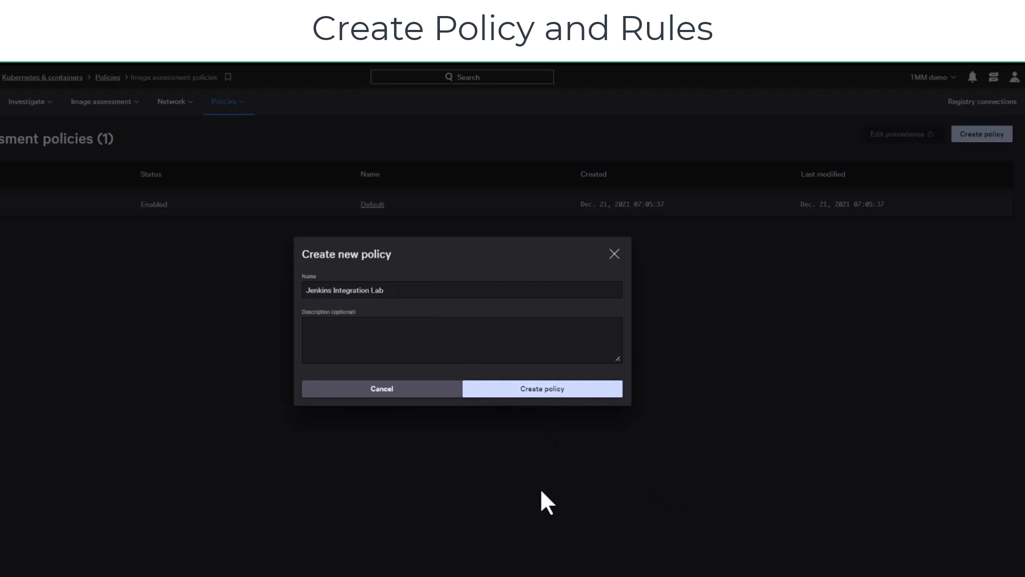
left_click(542, 389)
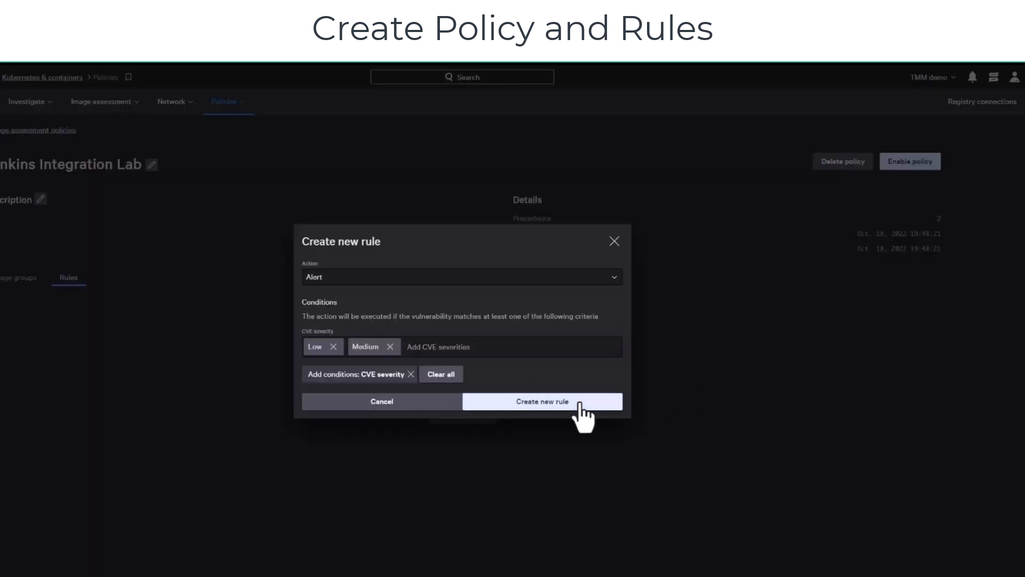
Add an Alert rule for Low/Medium CVEs and a Prevent rule for Critical/High, then enable the policy.
left_click(541, 400)
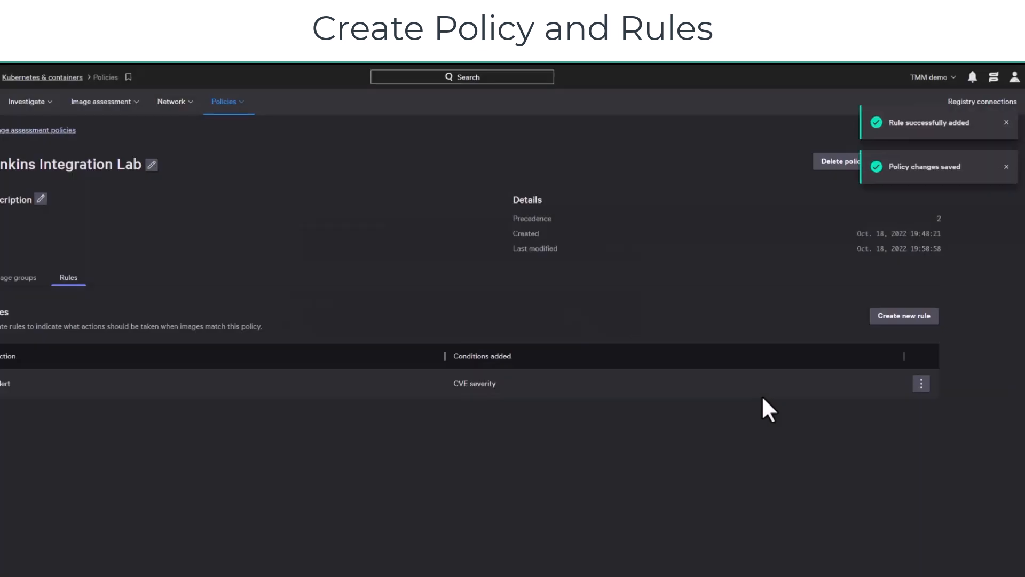
left_click(904, 316)
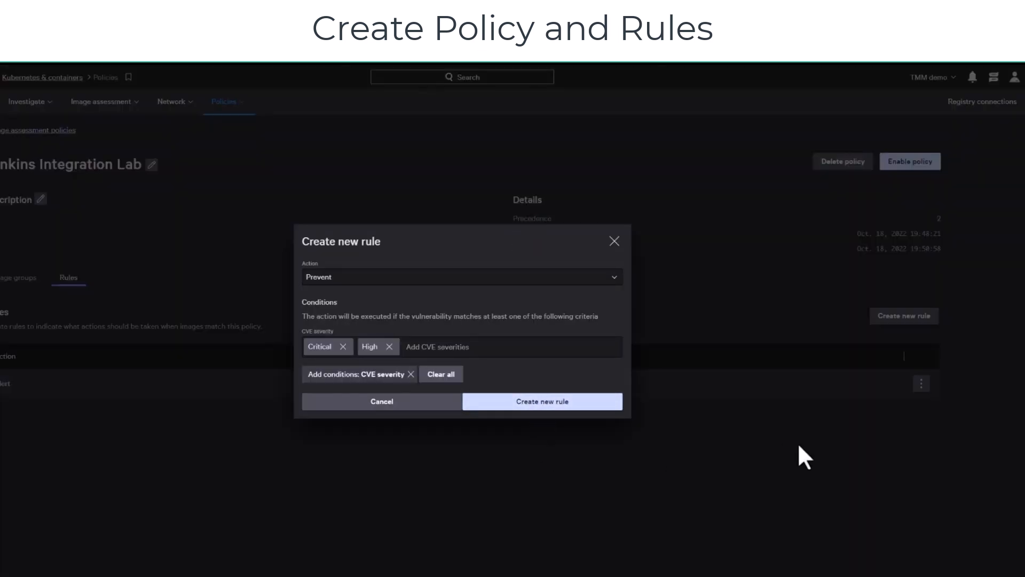
left_click(542, 400)
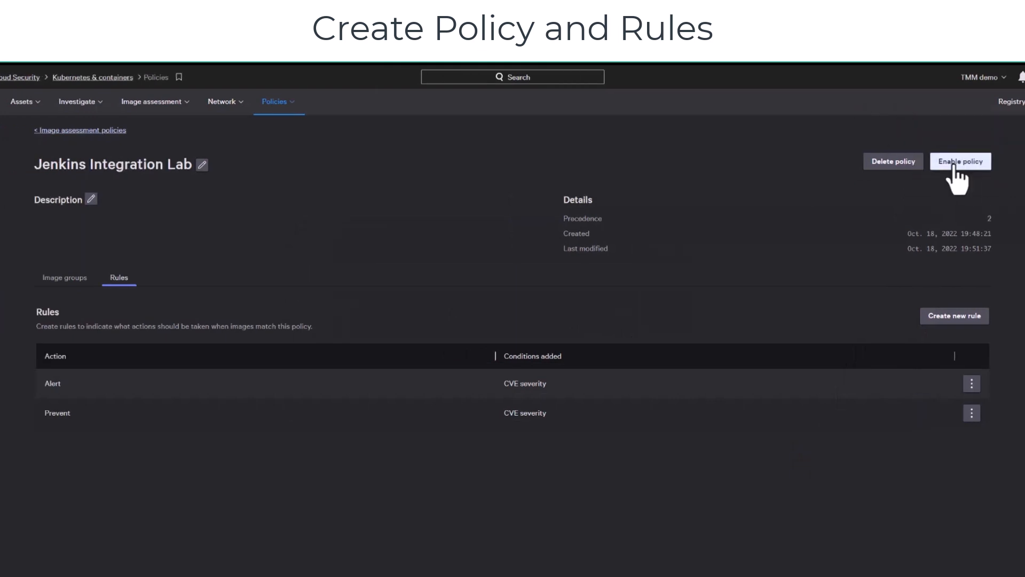
left_click(961, 161)
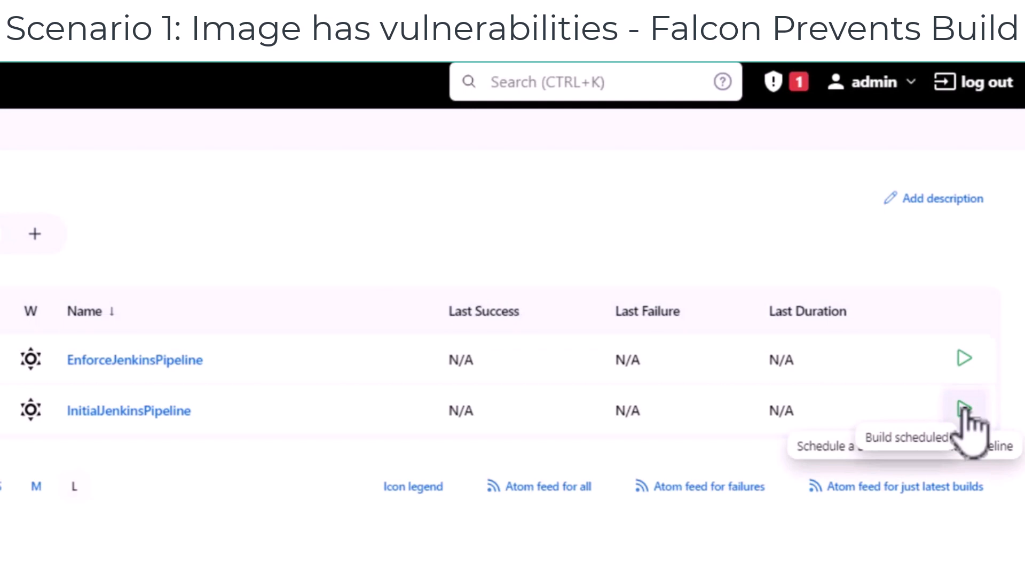
Run InitialJenkinsPipeline build #1 and review its Falcon report marking falconcilab 1.0 a prevented build.
left_click(964, 411)
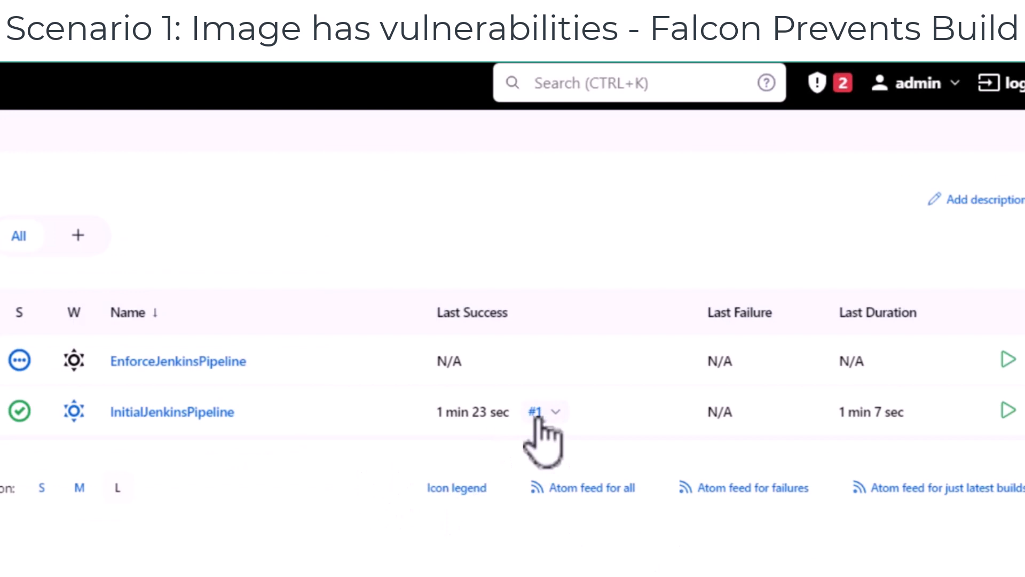
left_click(535, 411)
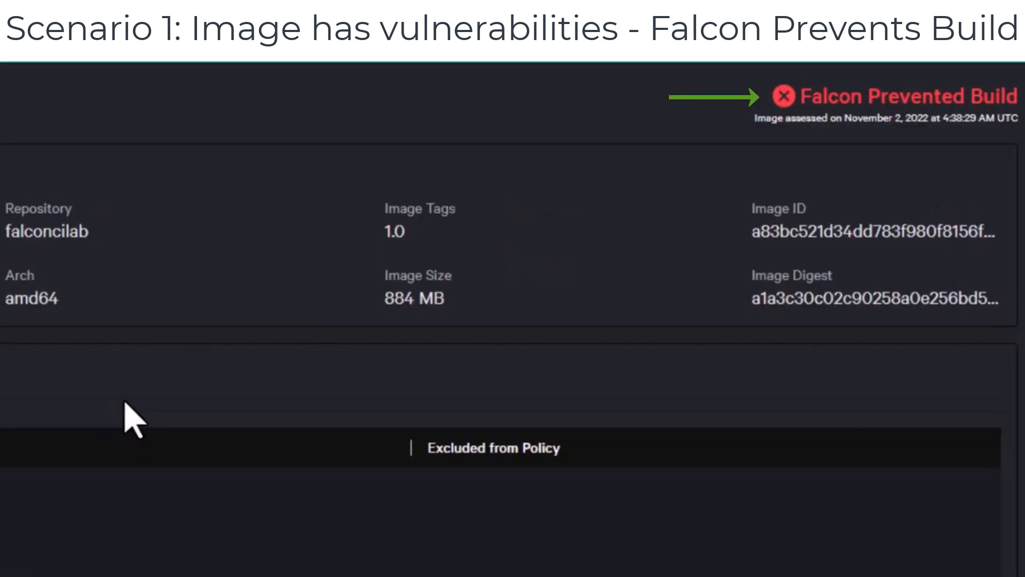
mouse_move(783, 97)
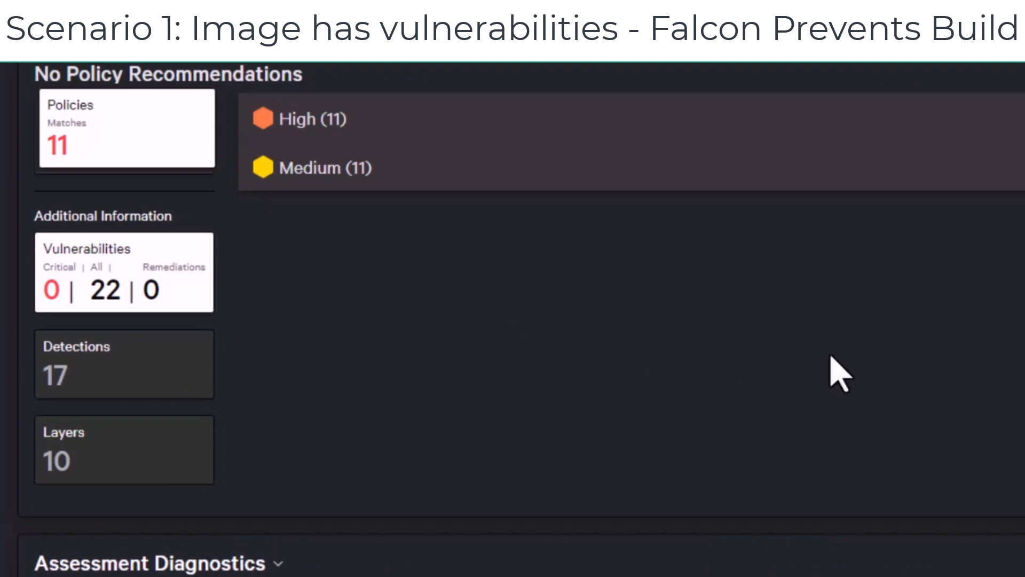
left_click(307, 119)
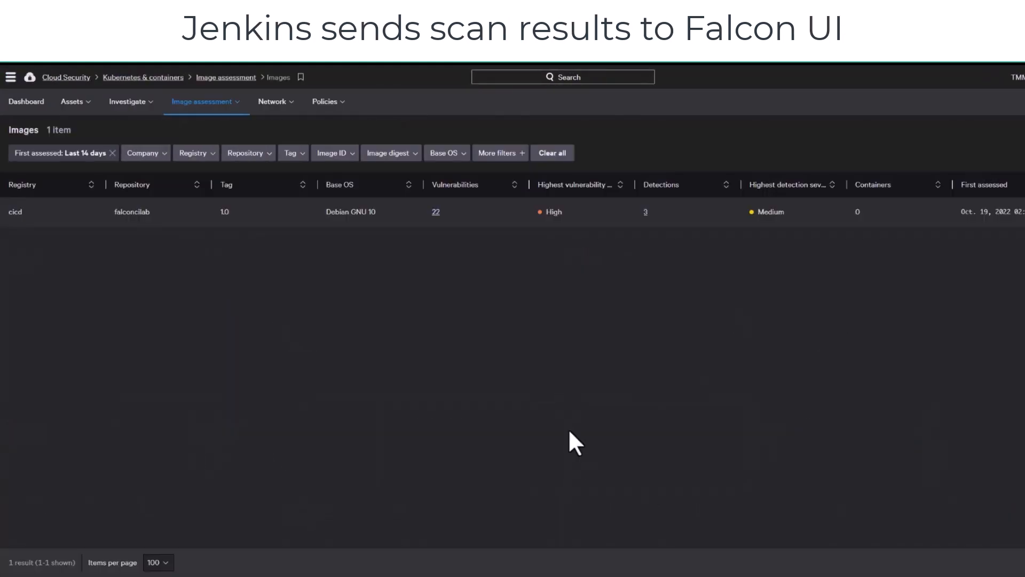
left_click(436, 211)
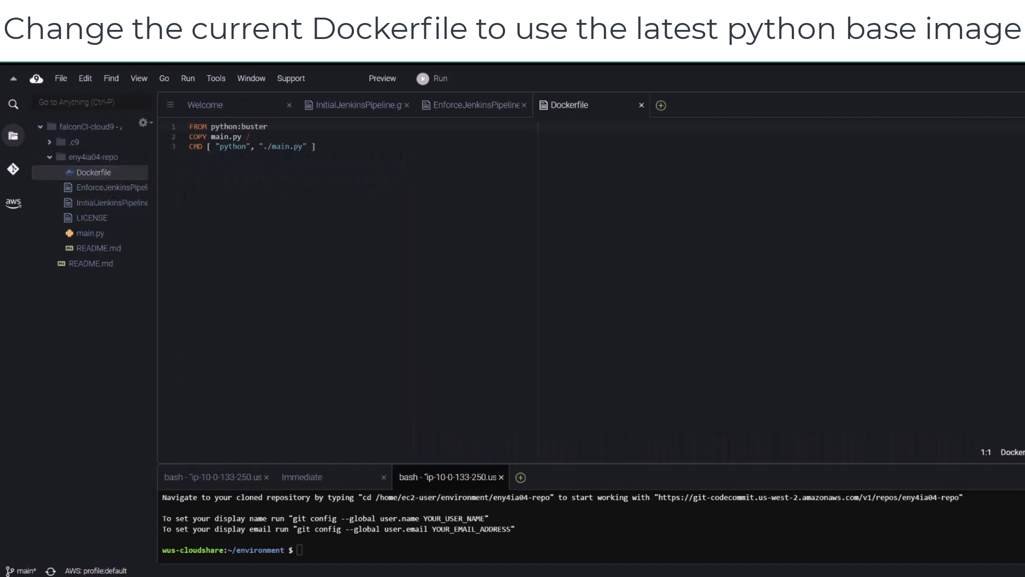
Change the Dockerfile base image tag from python:buster to python:bullseye.
left_click(264, 126)
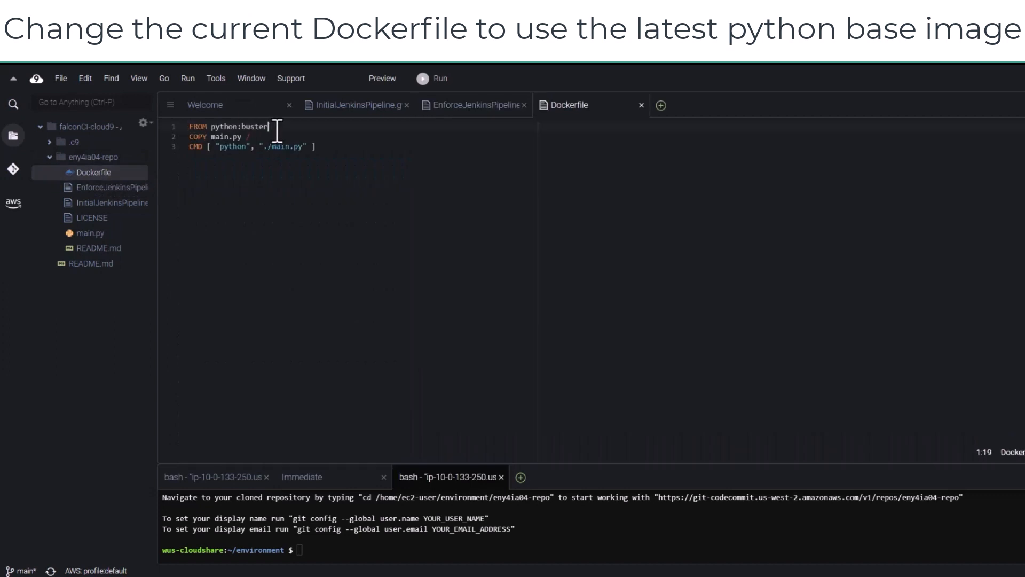
type("bullseye")
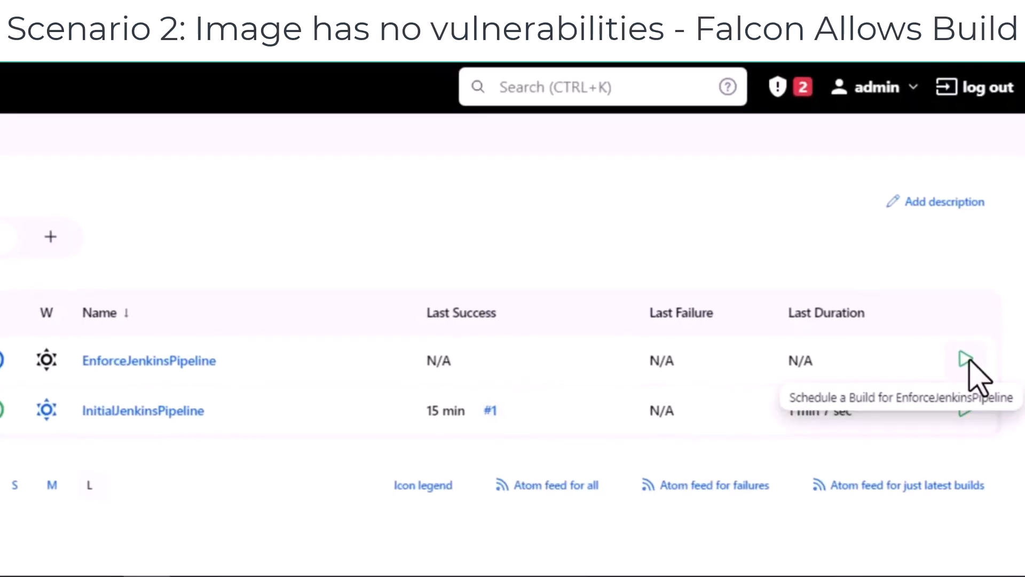
Run EnforceJenkinsPipeline build #1 and view its Falcon report showing falconcilab 1.1 allowed.
left_click(968, 359)
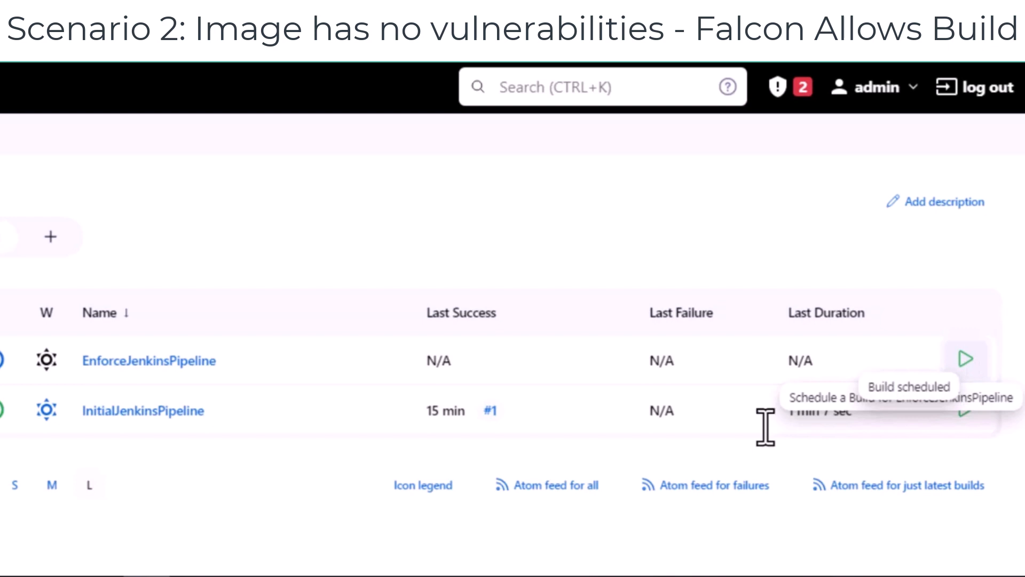
left_click(966, 359)
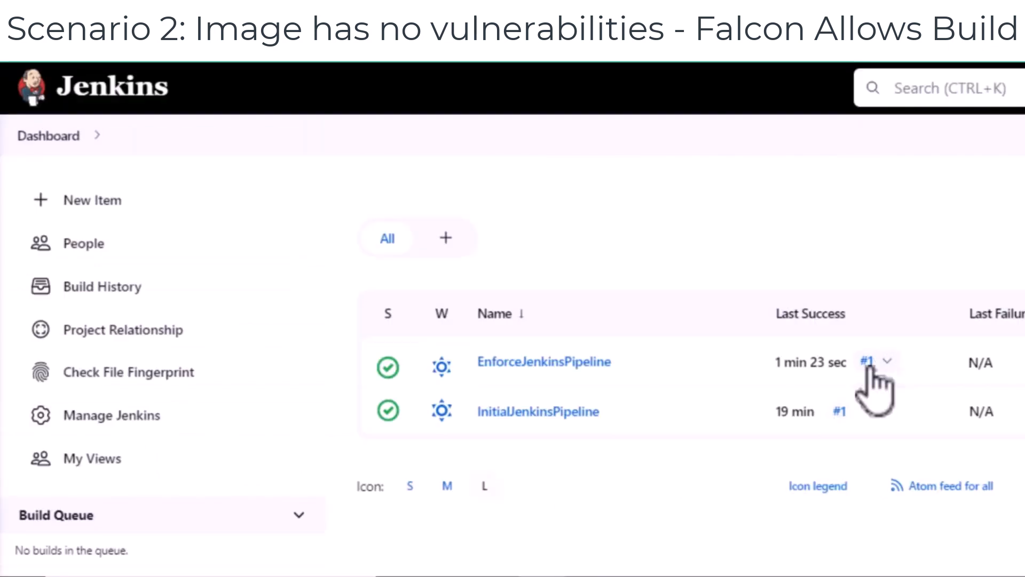
left_click(884, 362)
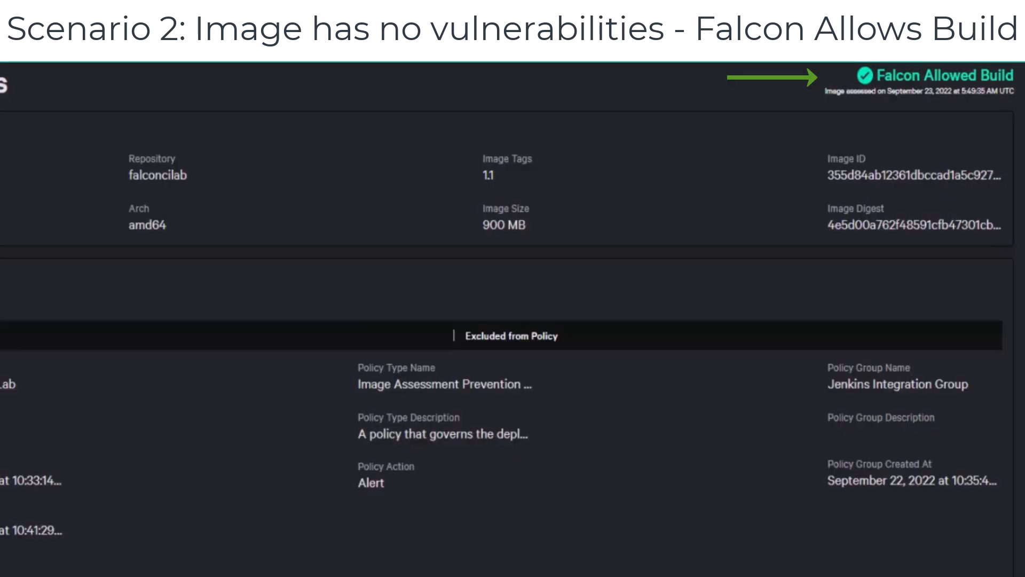